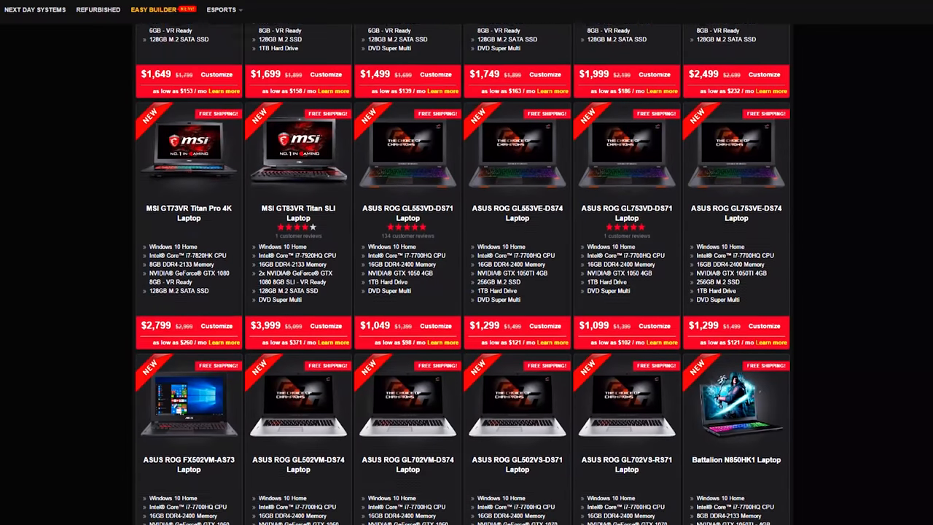
pyautogui.scroll(-3)
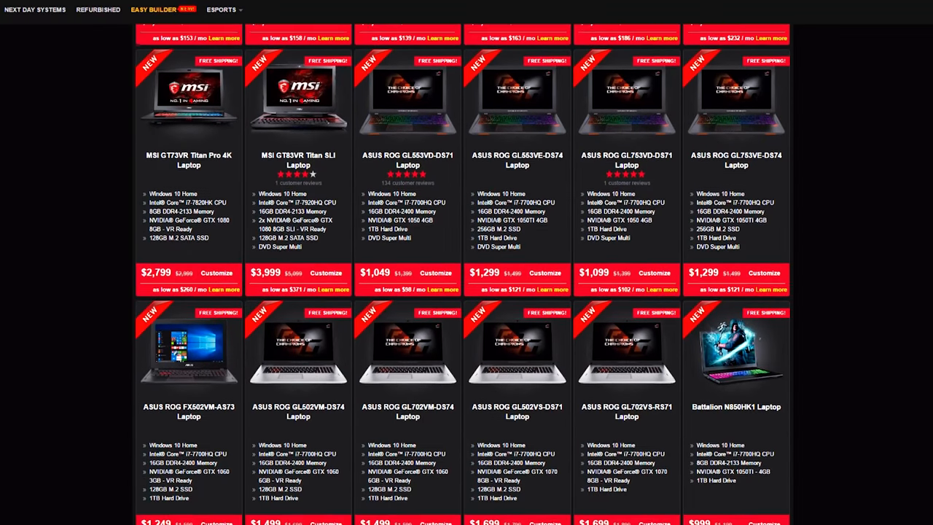